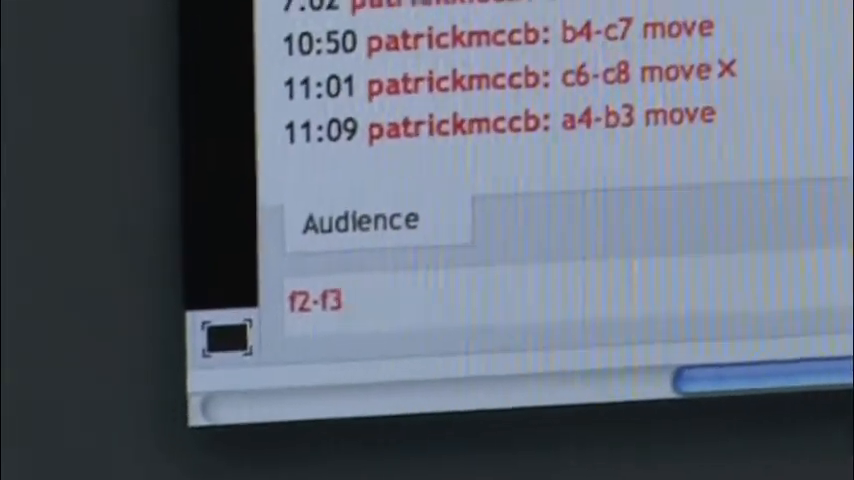
{"action": "type", "text": "m"}
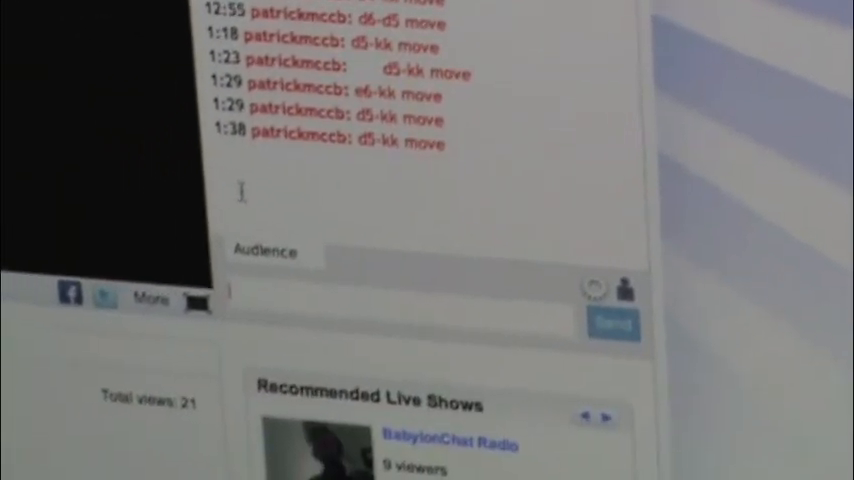
{"action": "scroll", "scroll_direction": "down", "scroll_amount": 3}
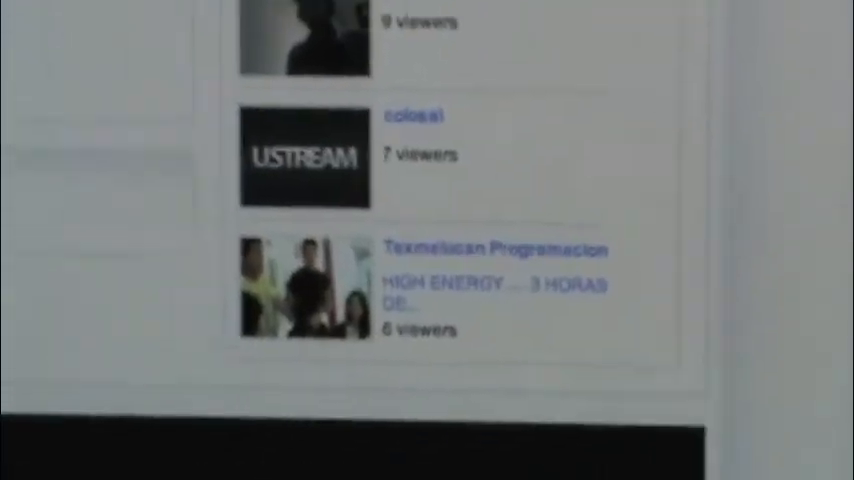